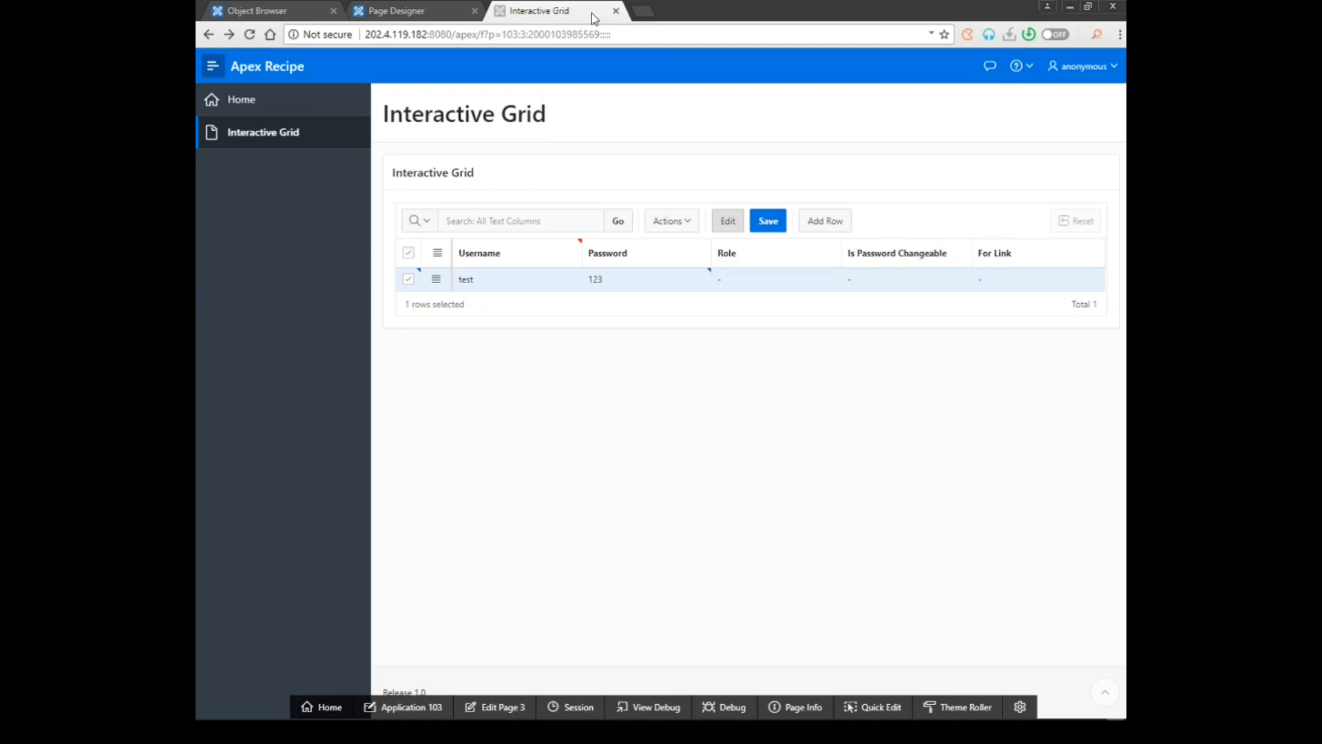
Save the grid, hit the ORA-01733 virtual column error, and open Page Designer
{"action": "left_click", "coordinate": [766, 220]}
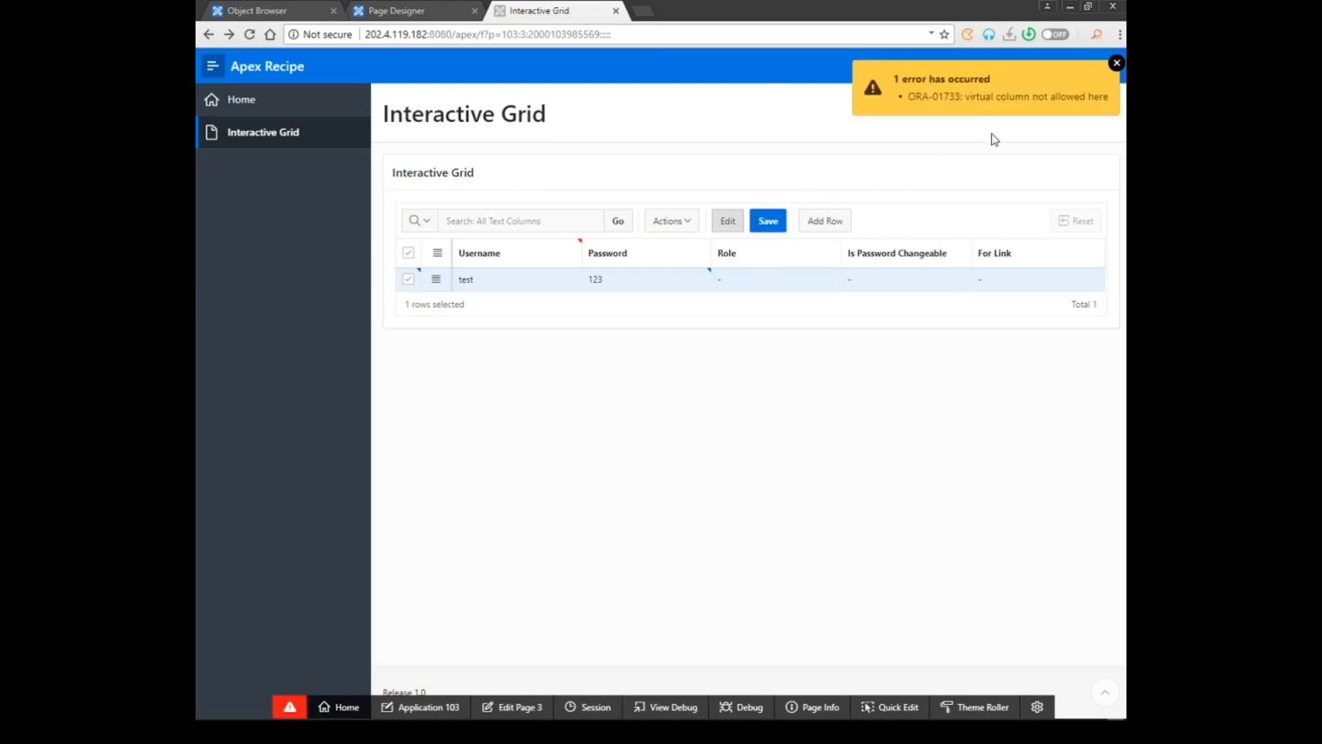
{"action": "mouse_move", "coordinate": [858, 564]}
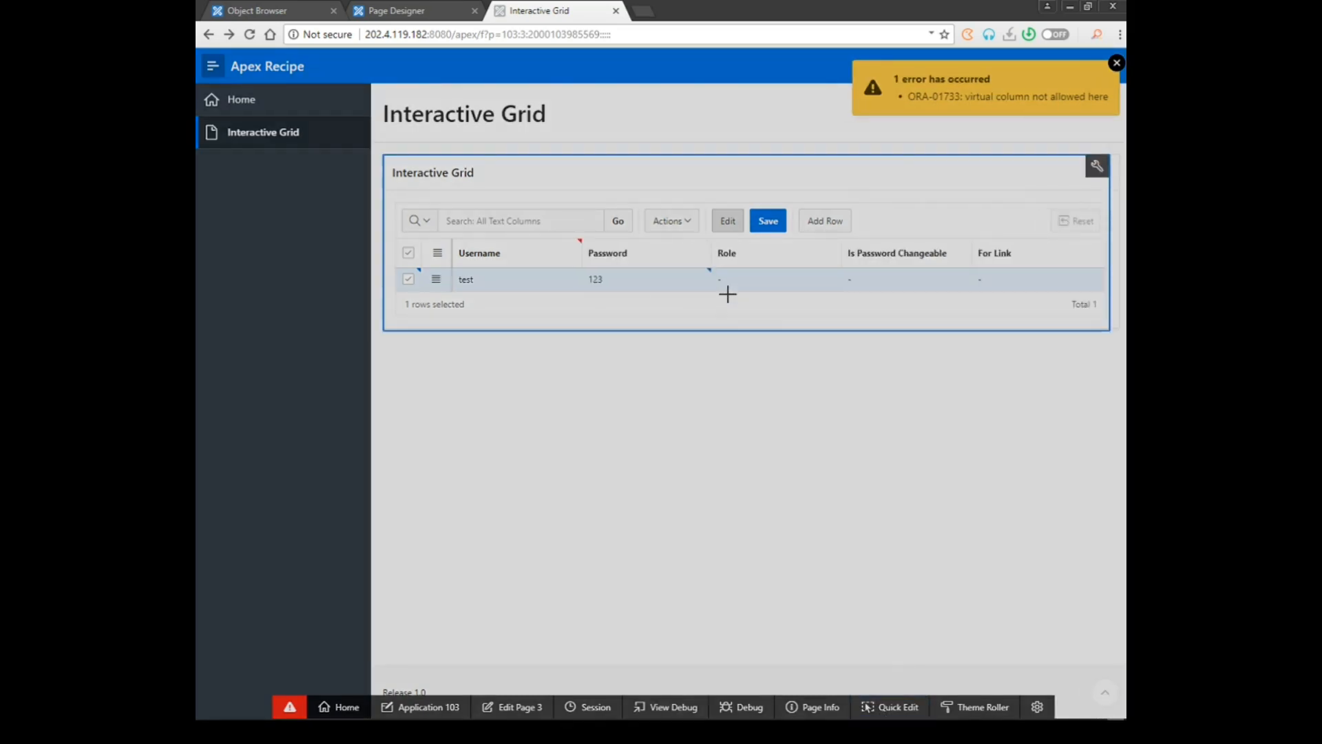
{"action": "left_click", "coordinate": [414, 11]}
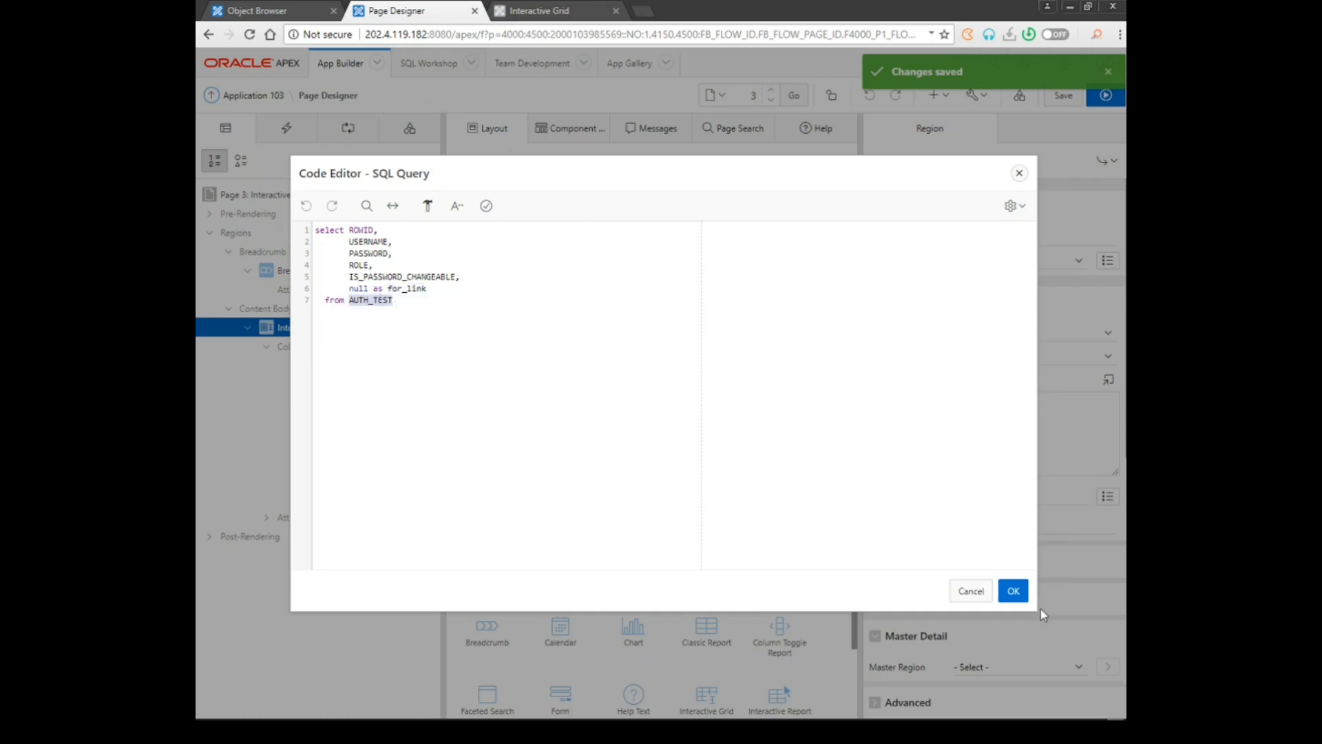
Delete the 'null as for_link' line from the region's SQL query and confirm
{"action": "left_click", "coordinate": [553, 10]}
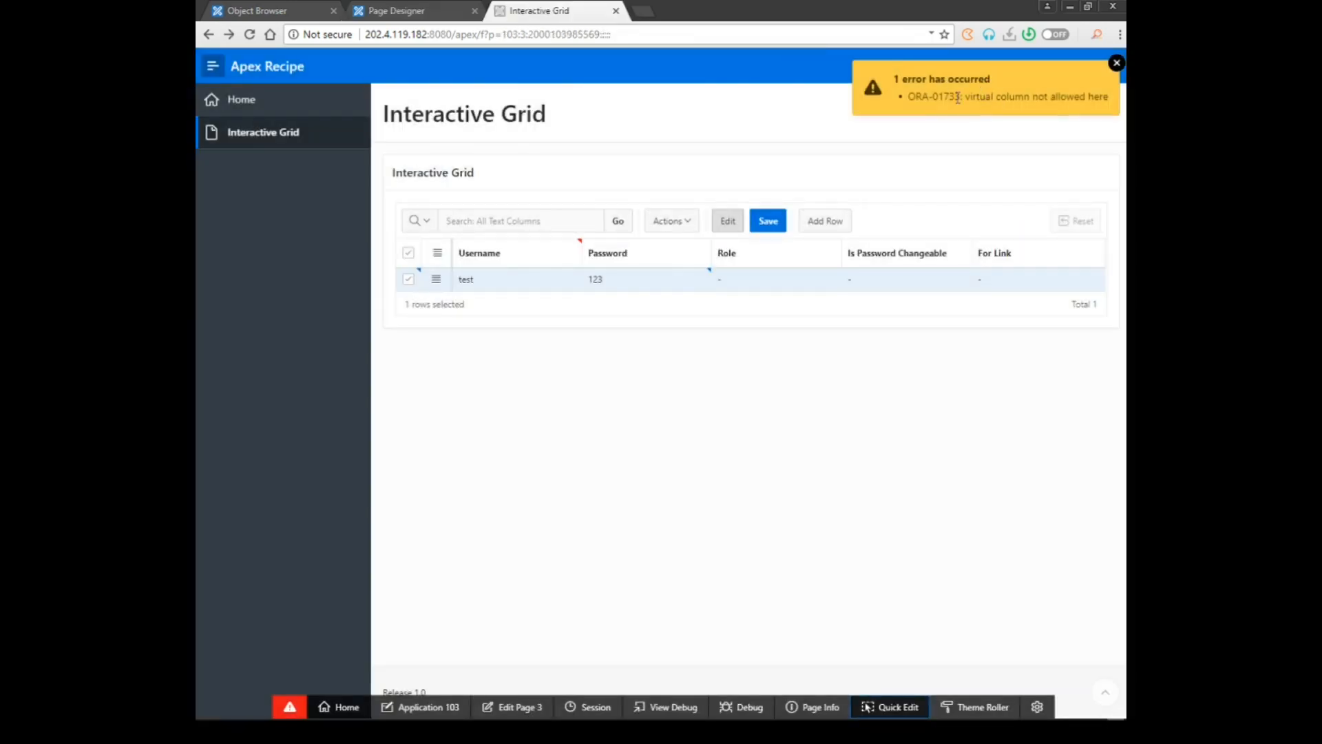
{"action": "left_click", "coordinate": [409, 10]}
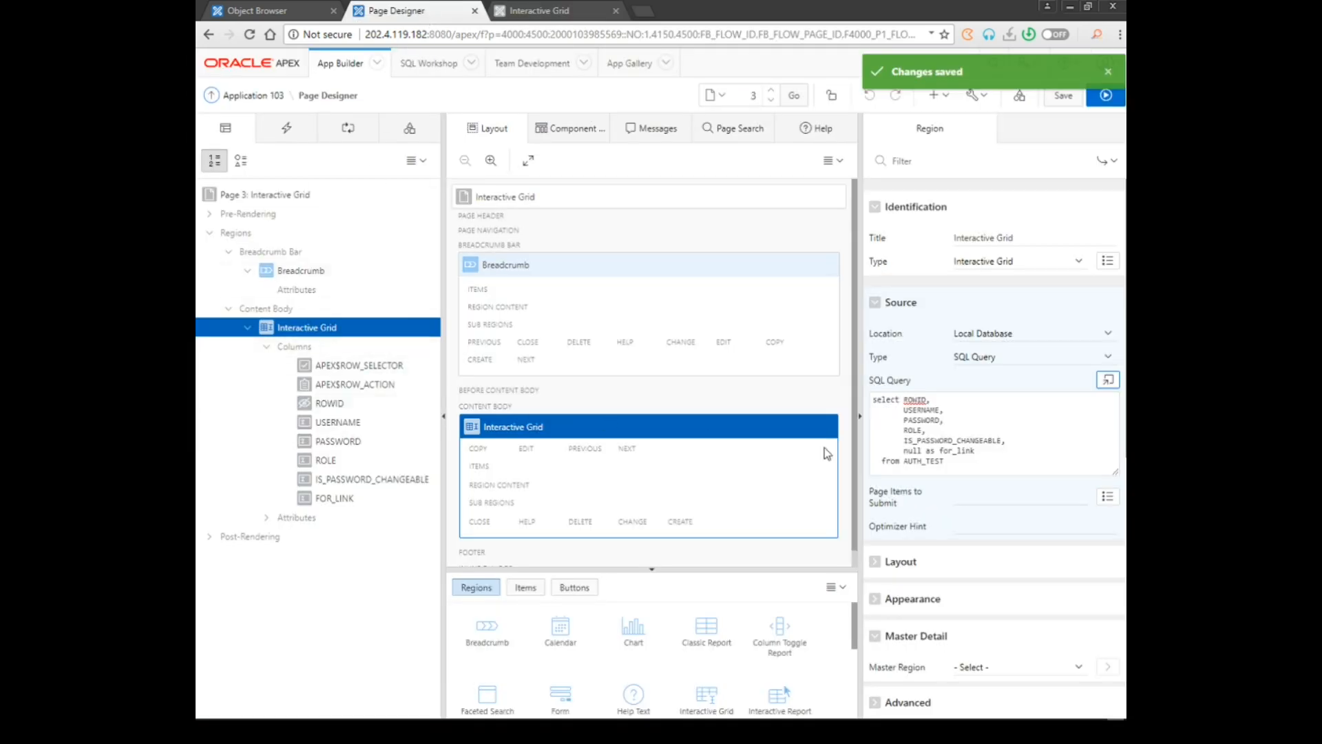
{"action": "left_click", "coordinate": [1108, 380]}
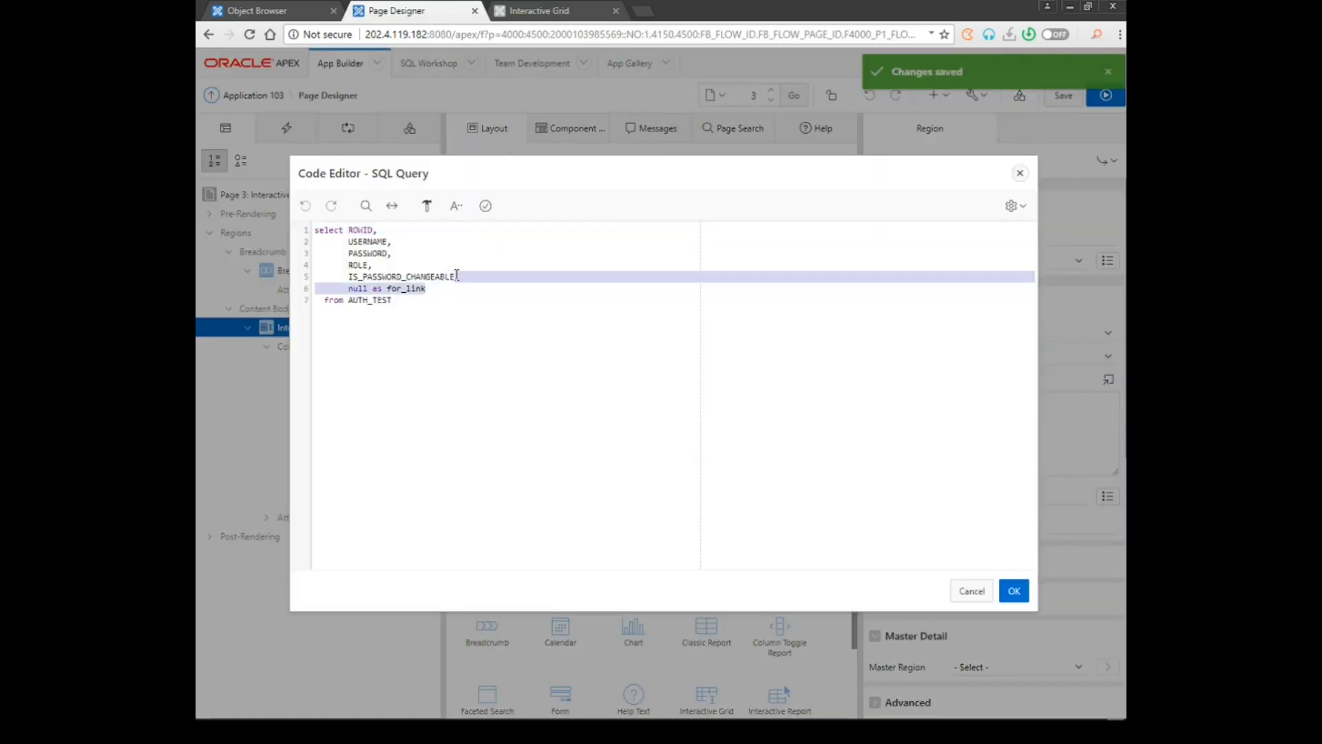
{"action": "key", "text": "Delete"}
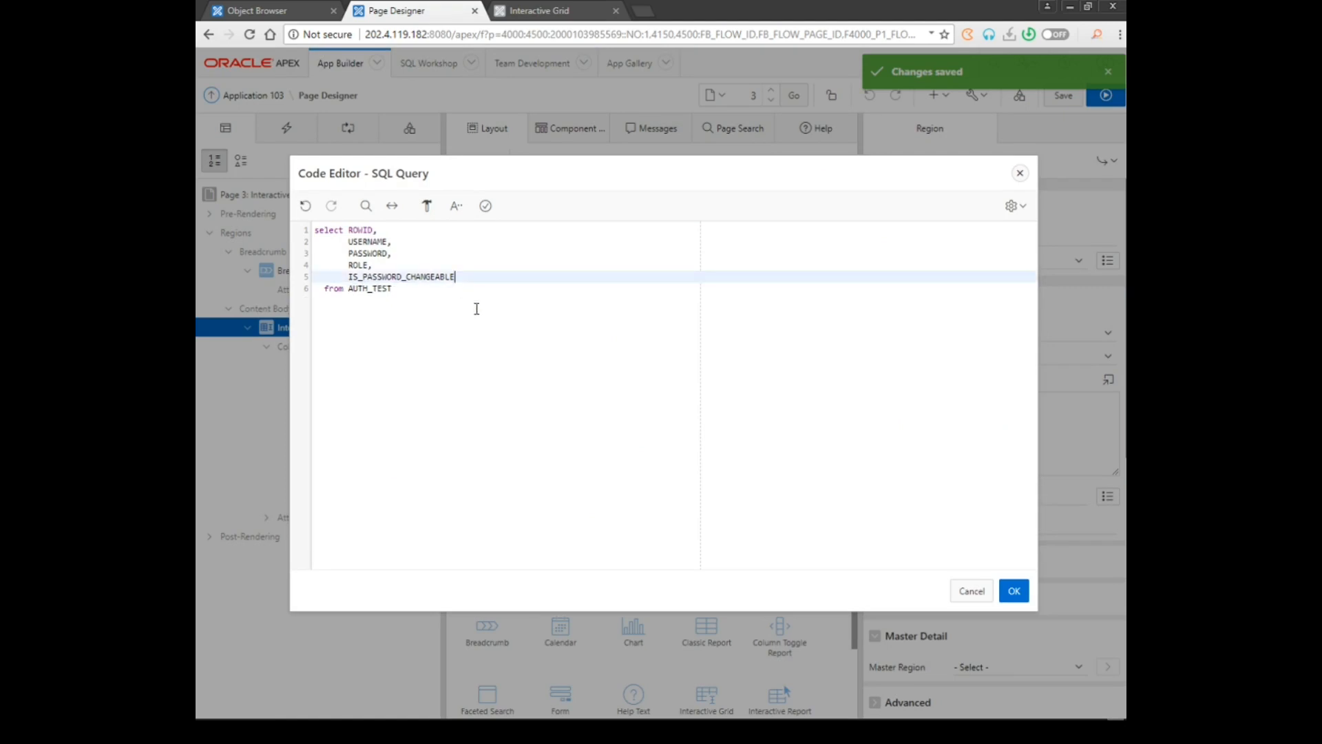
{"action": "left_click", "coordinate": [1014, 590]}
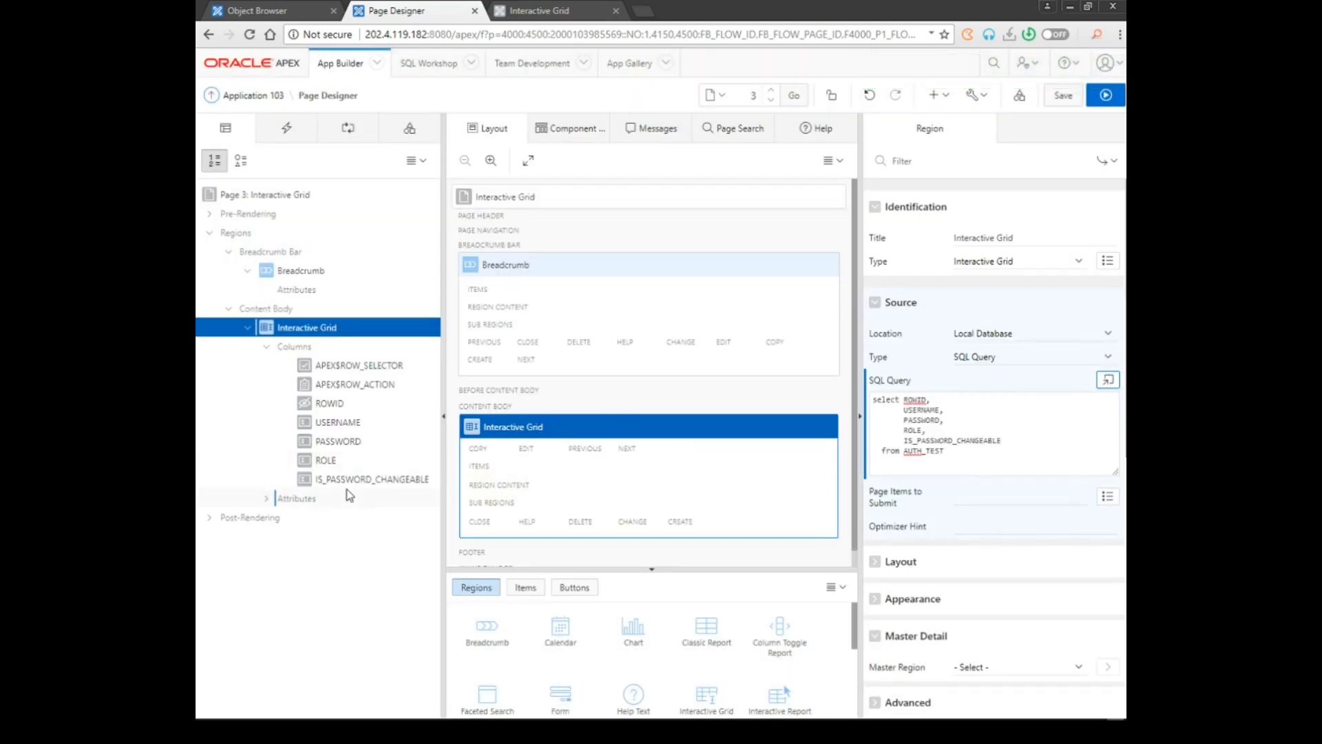
Create a new grid column named for_link
{"action": "right_click", "coordinate": [372, 479]}
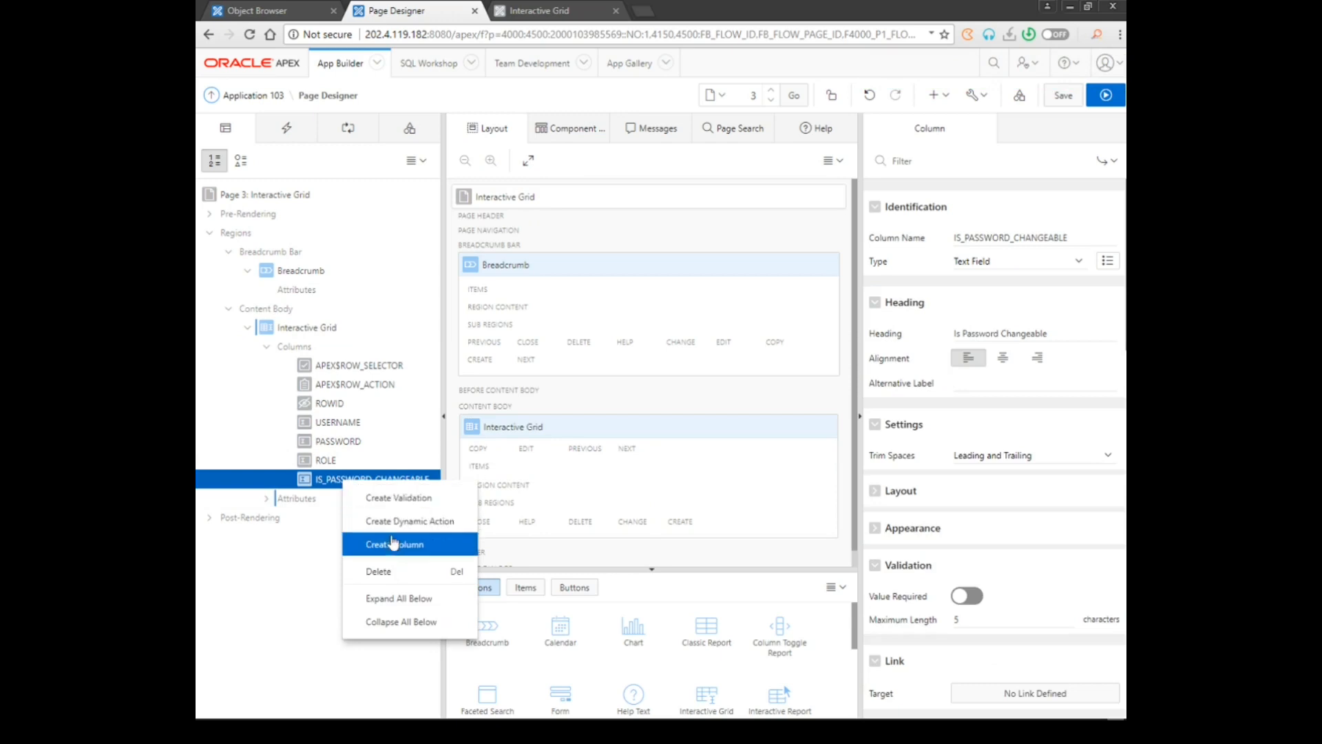
{"action": "left_click", "coordinate": [395, 544]}
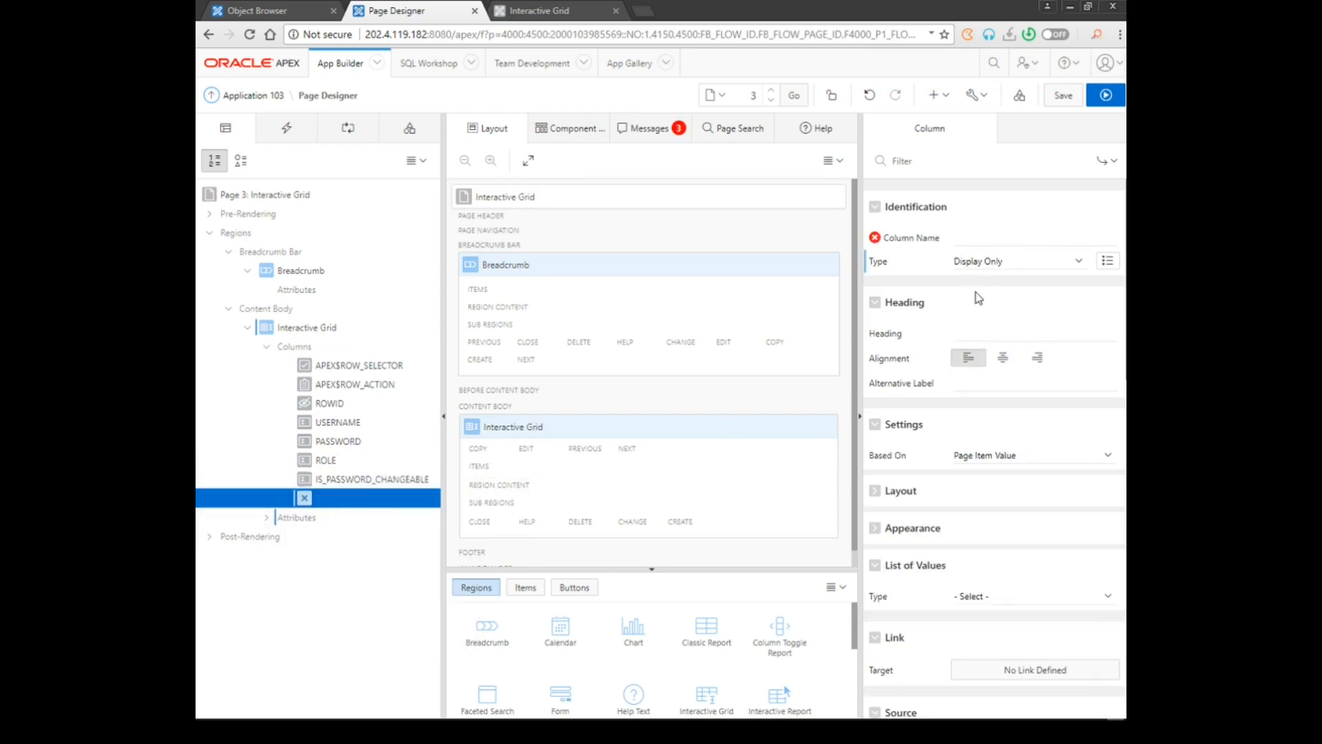
{"action": "left_click", "coordinate": [1033, 237]}
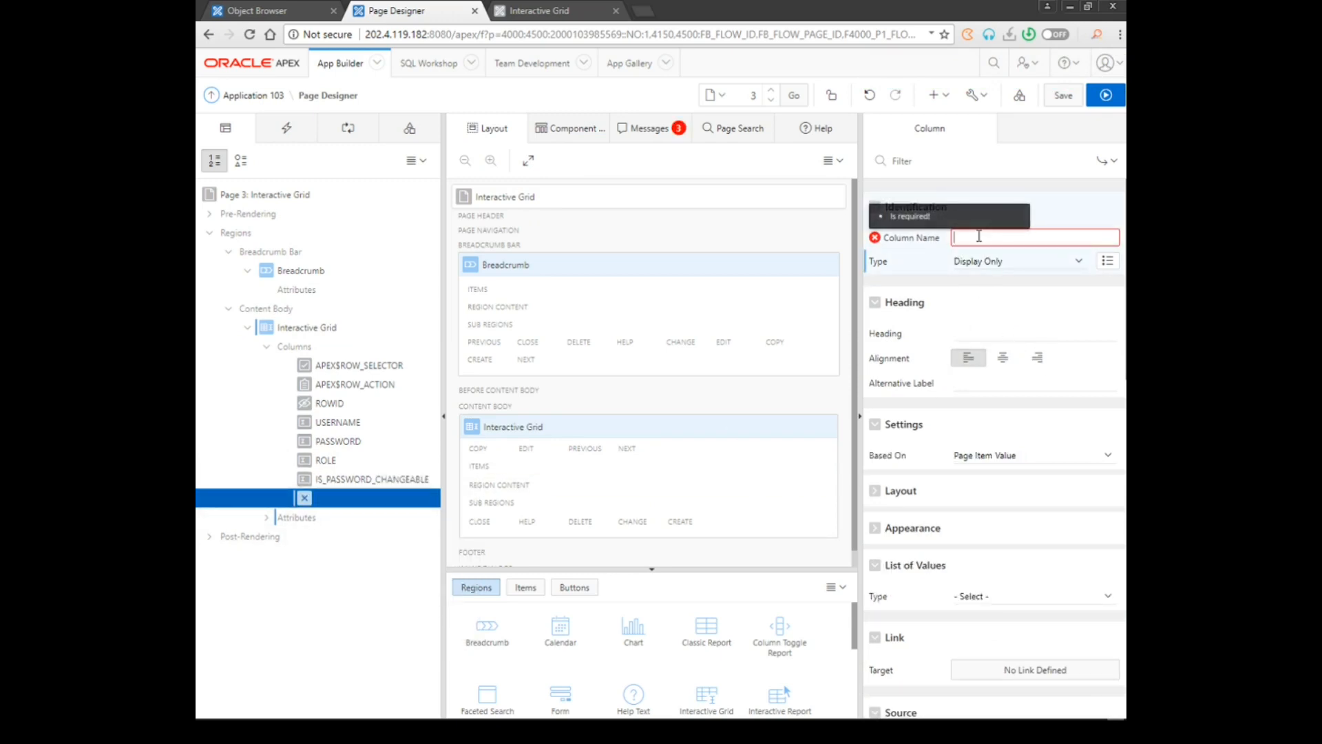
{"action": "type", "text": "for_link"}
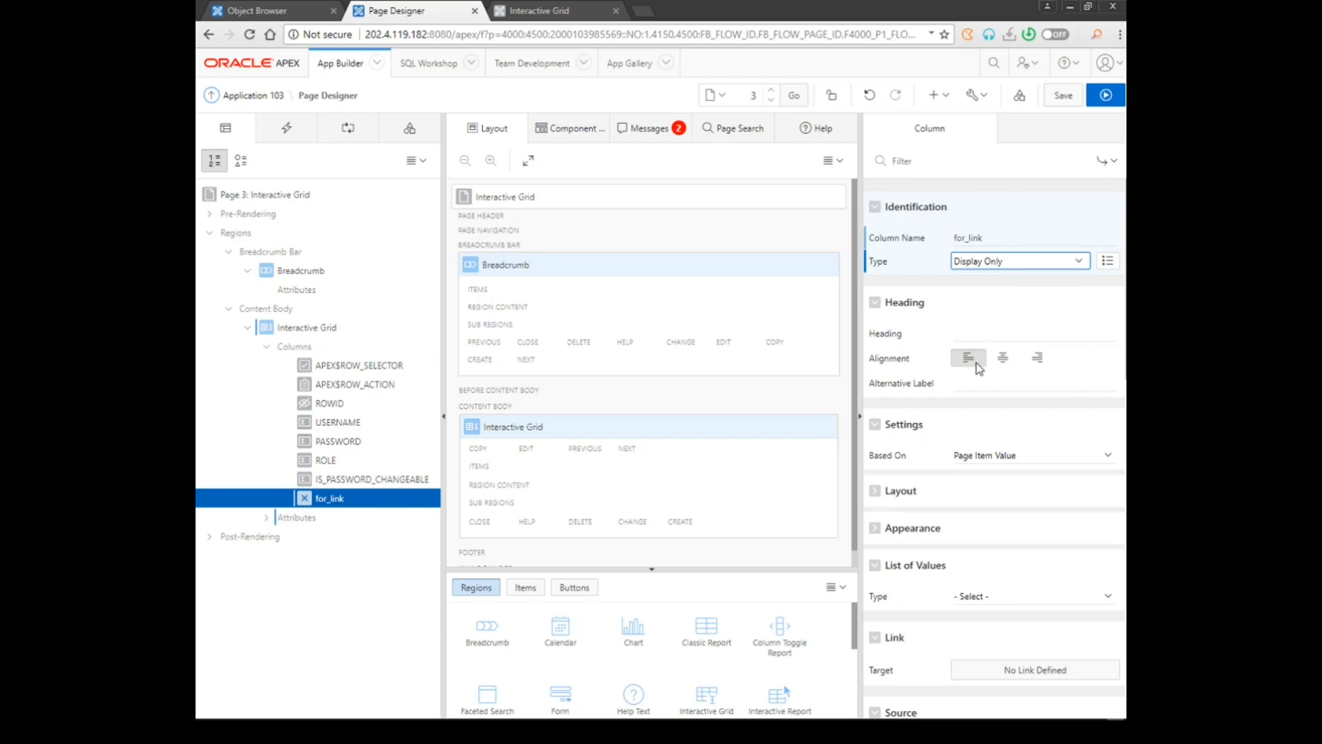
Set the for_link column's type to Link with heading 'For Link'
{"action": "left_click", "coordinate": [1019, 260]}
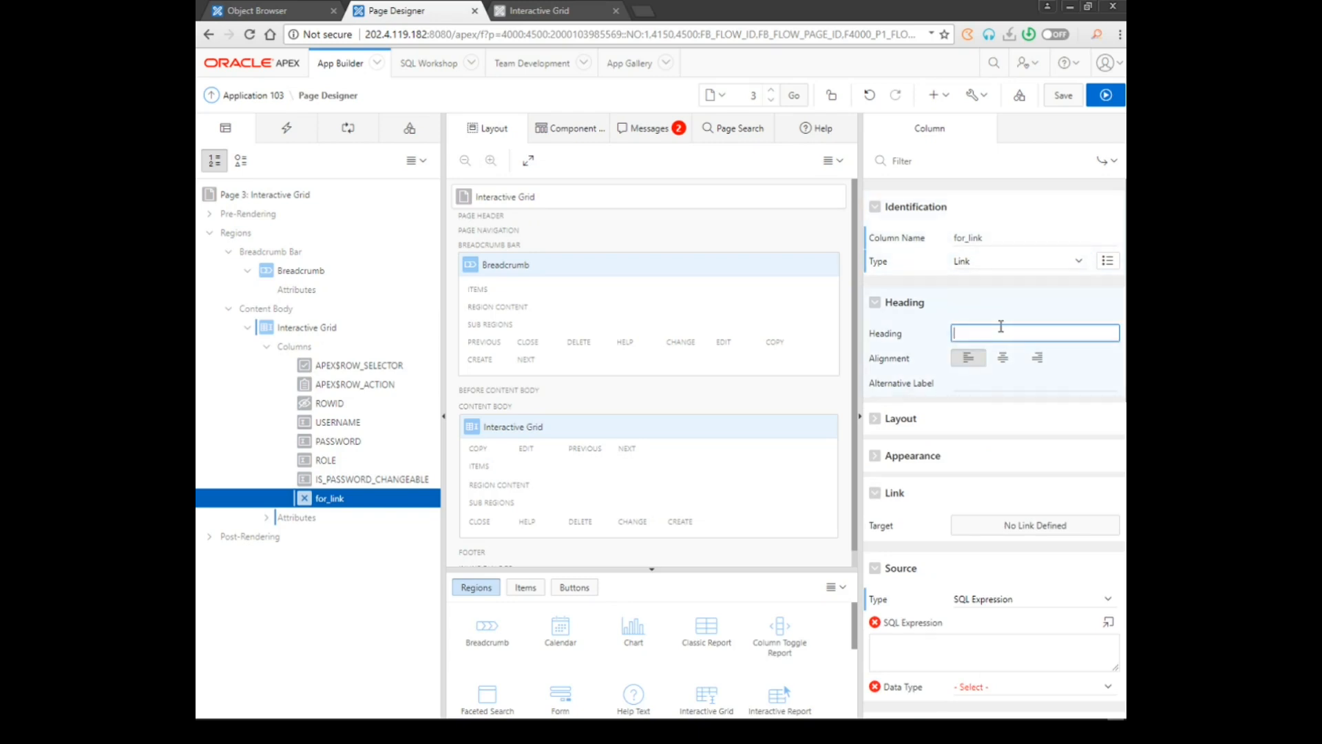
{"action": "type", "text": "For"}
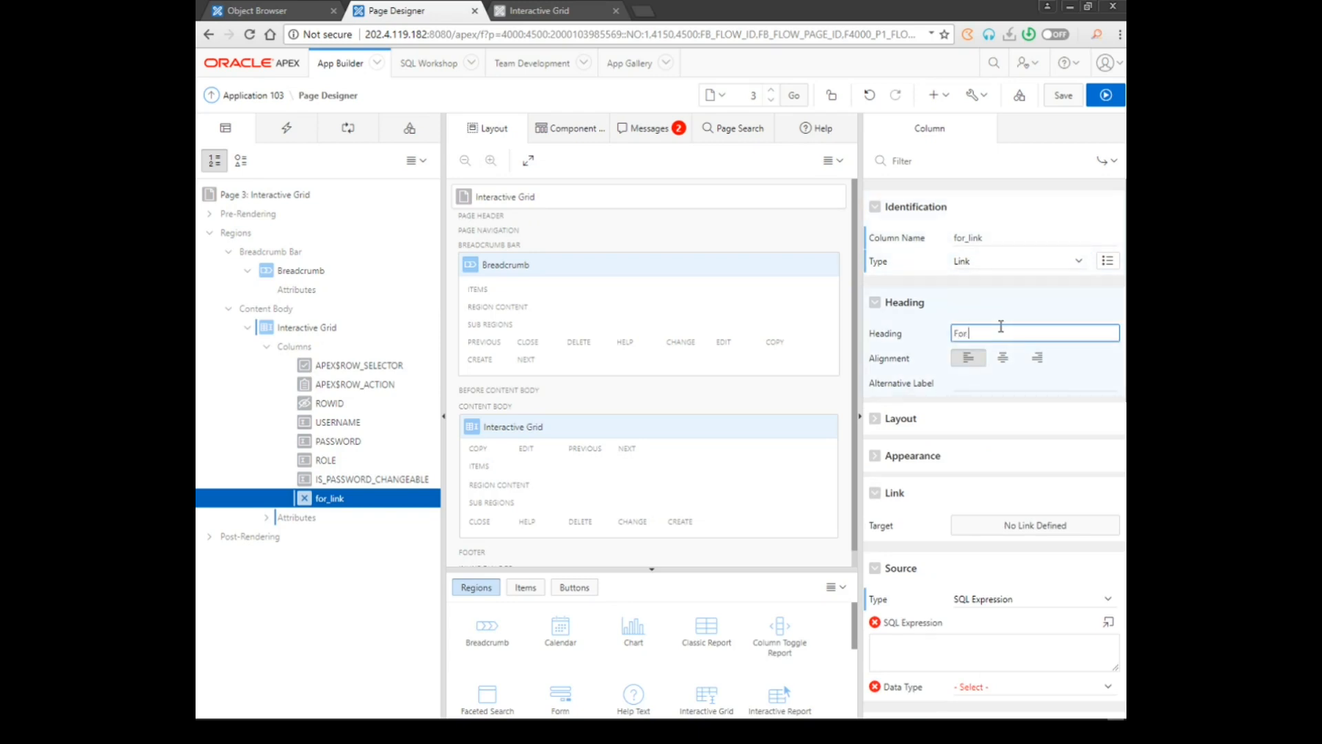
{"action": "type", "text": "Link"}
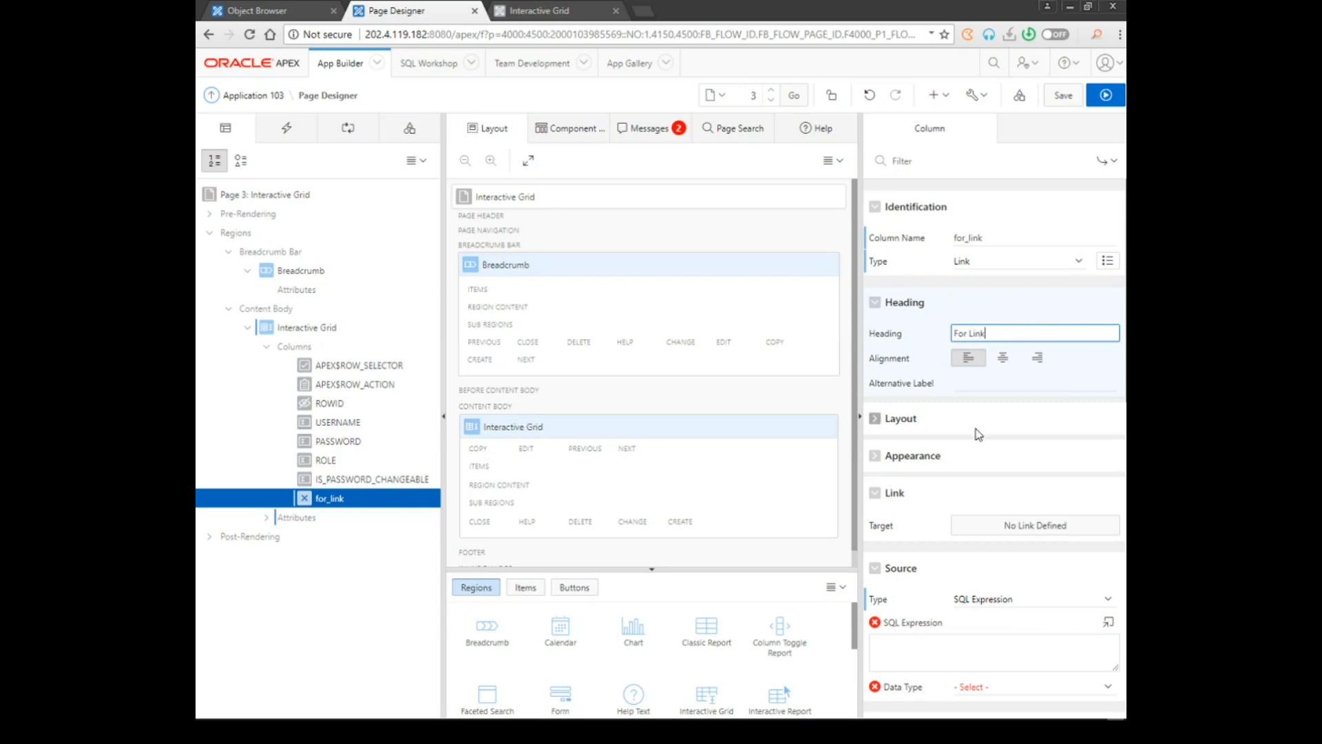
{"action": "left_click", "coordinate": [1034, 525]}
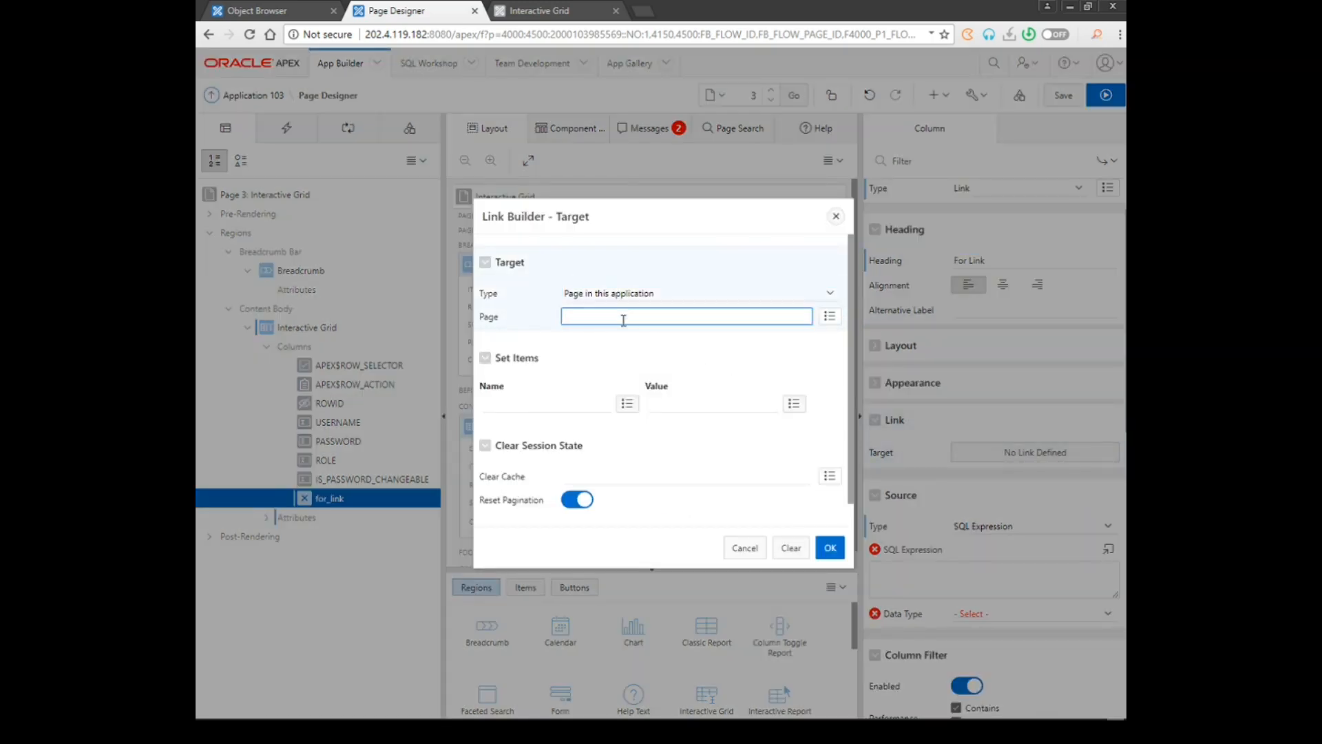
Set the for_link link target to page 1
{"action": "type", "text": "1"}
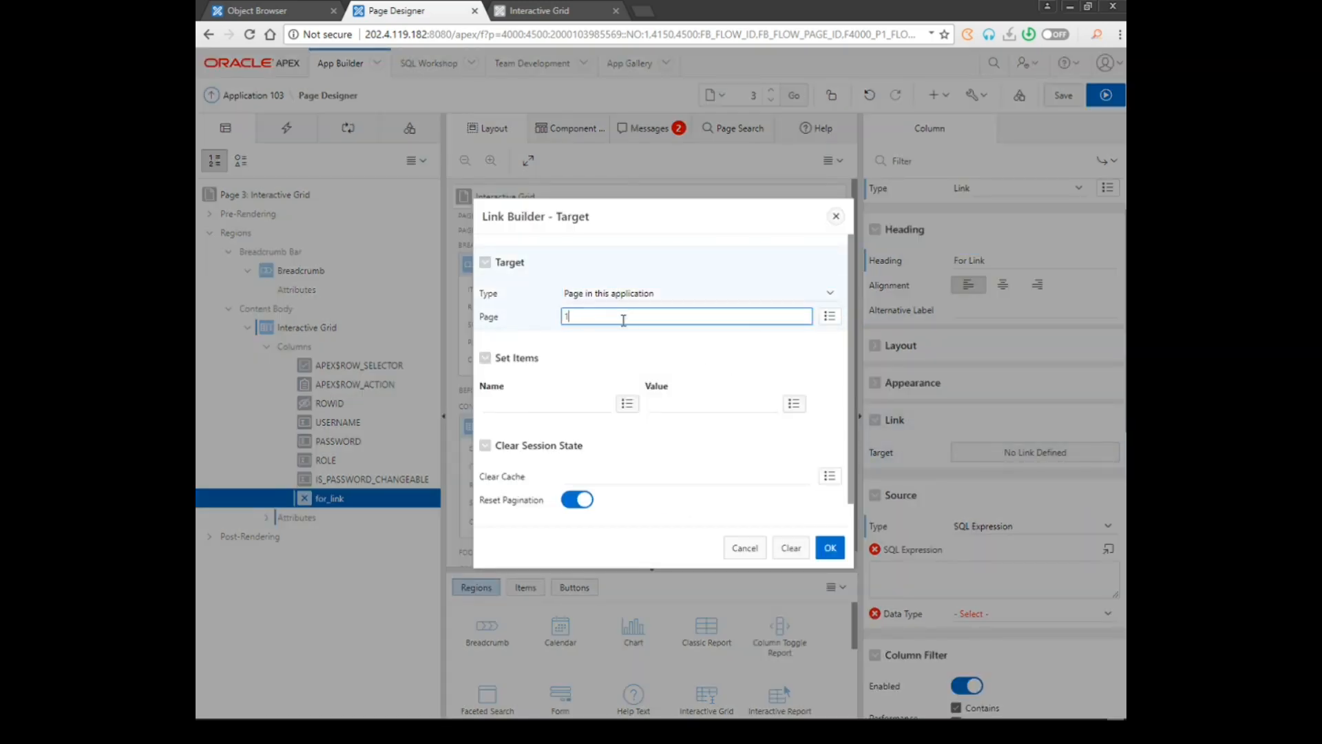
{"action": "left_click", "coordinate": [828, 547]}
{"action": "type", "text": "('"}
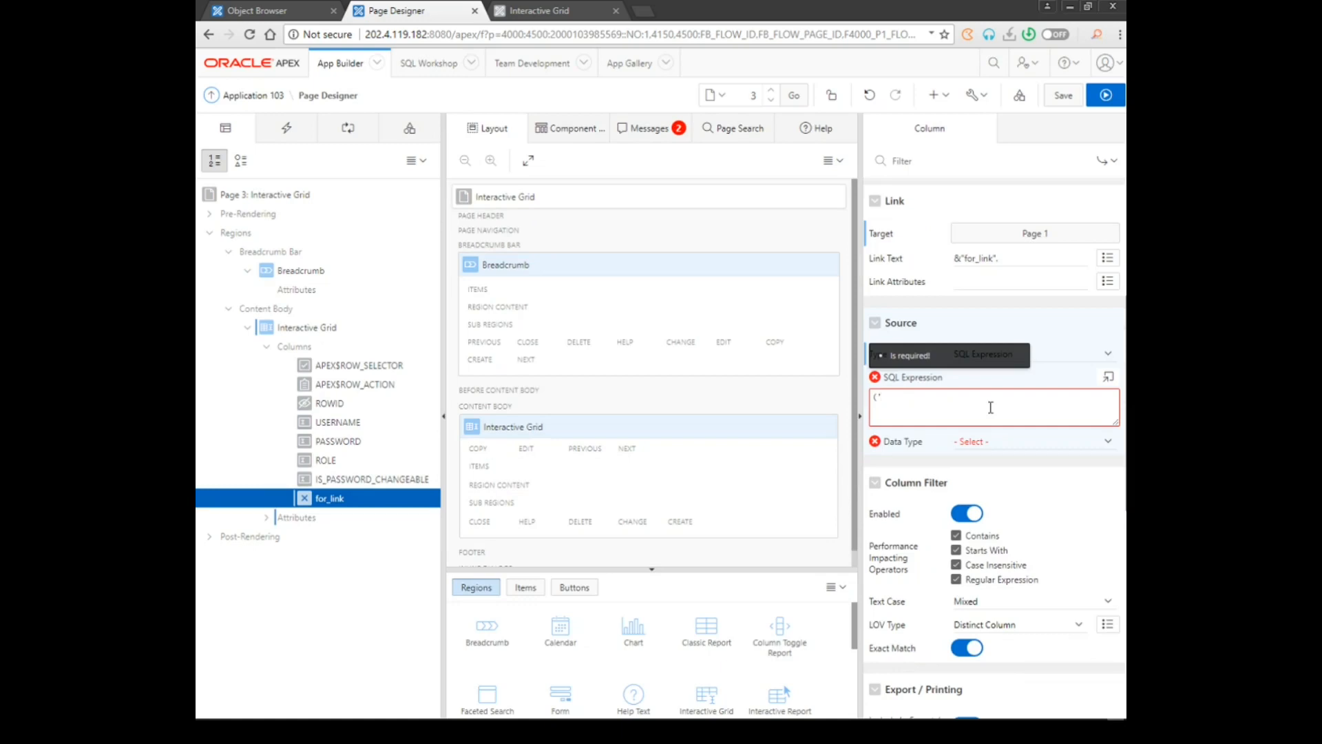
Give for_link the SQL expression 'Go to Home' as VARCHAR2, save, and run the page
{"action": "type", "text": "g"}
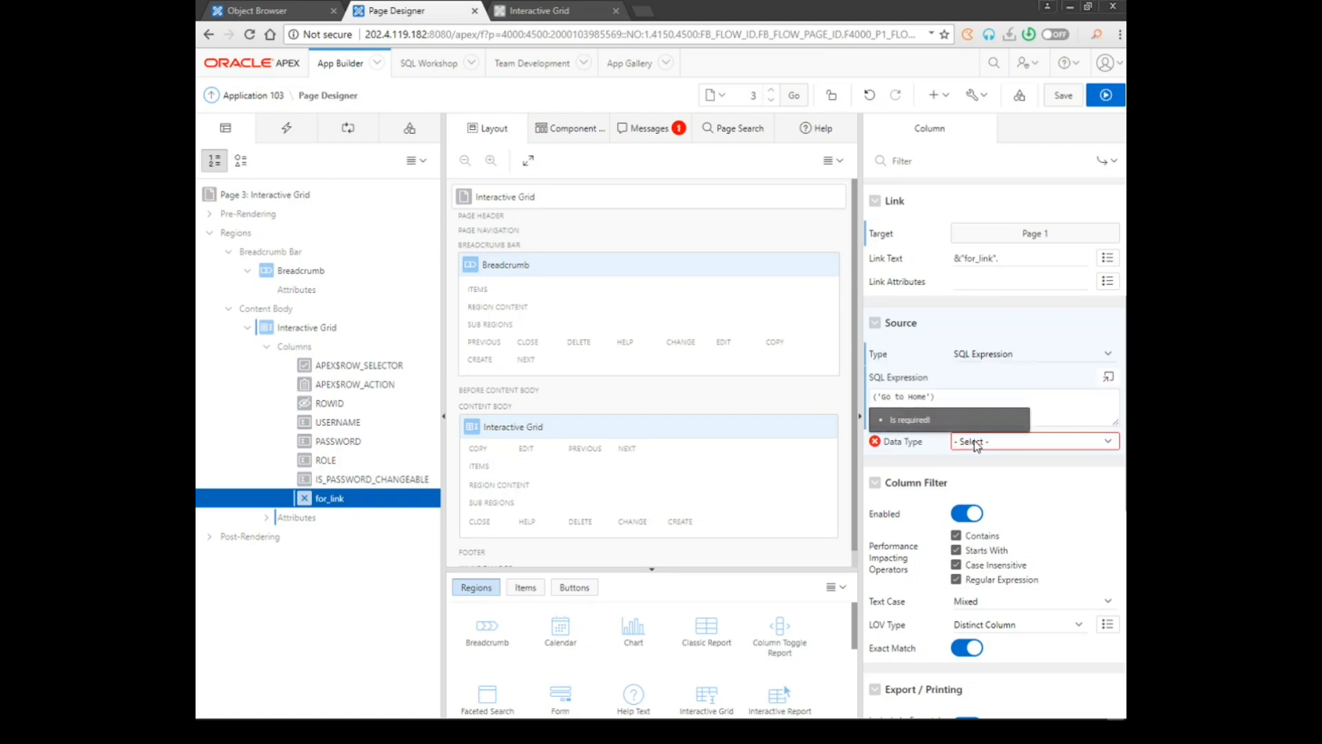
{"action": "left_click", "coordinate": [1033, 441]}
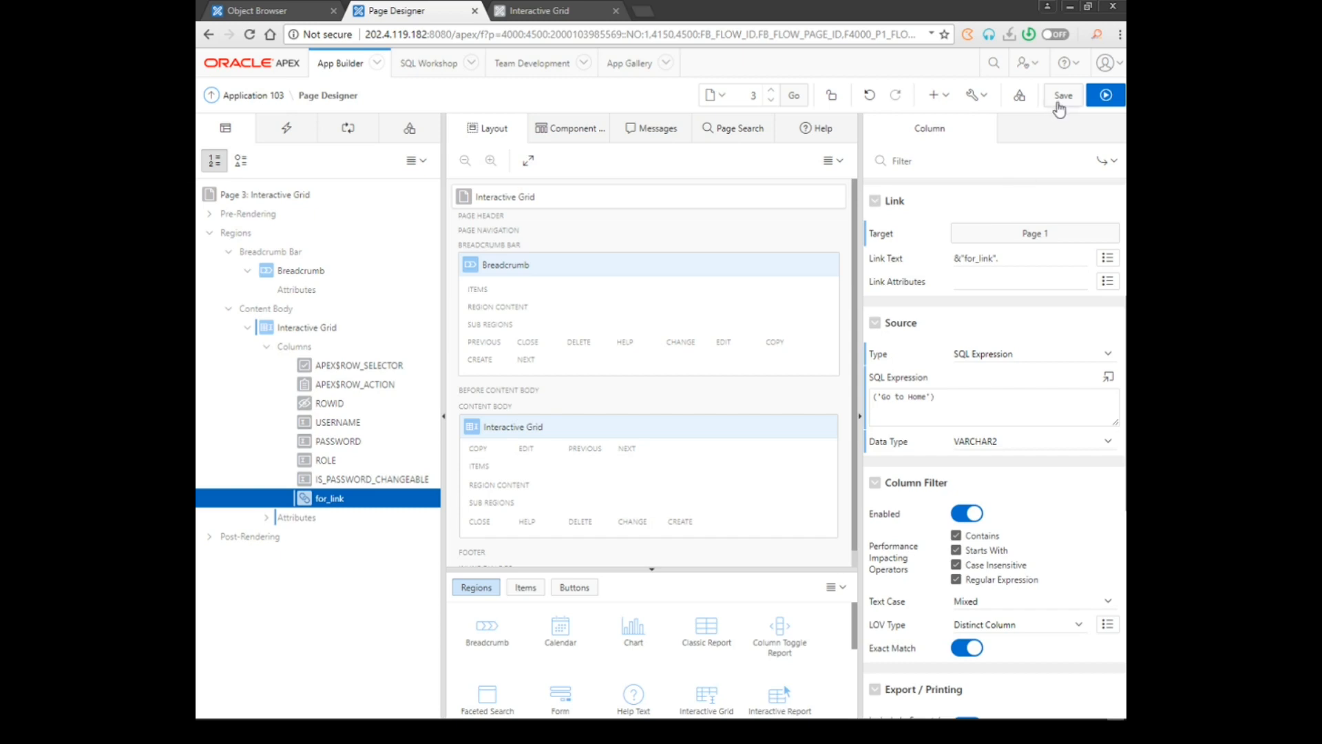
{"action": "left_click", "coordinate": [1062, 94]}
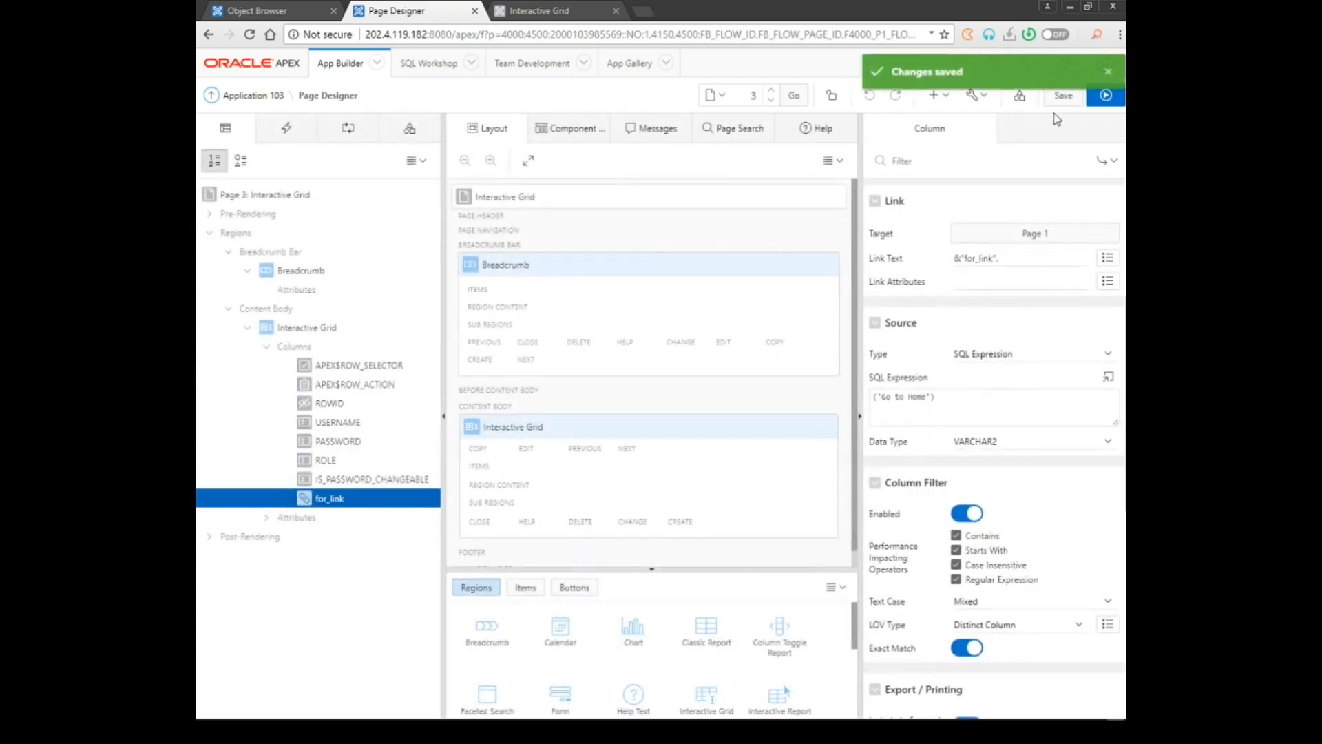
{"action": "left_click", "coordinate": [545, 11]}
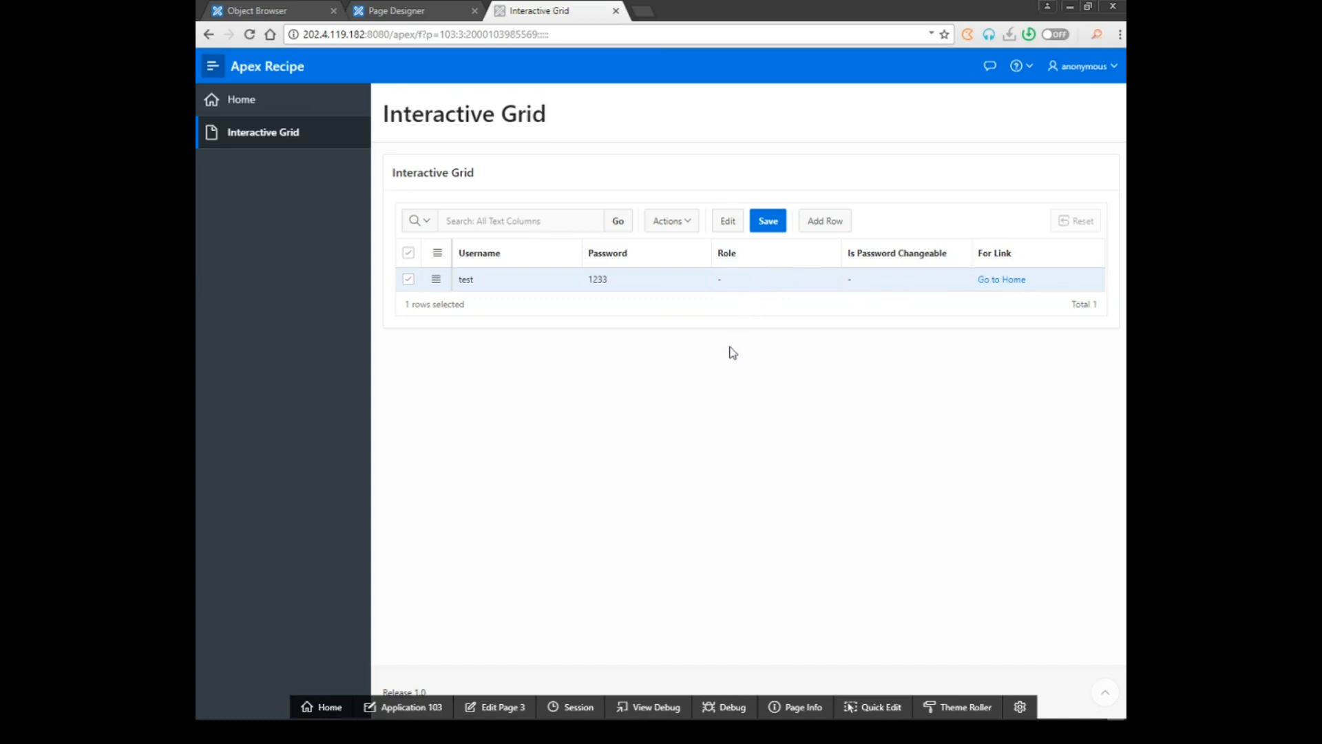
{"action": "left_click", "coordinate": [824, 220]}
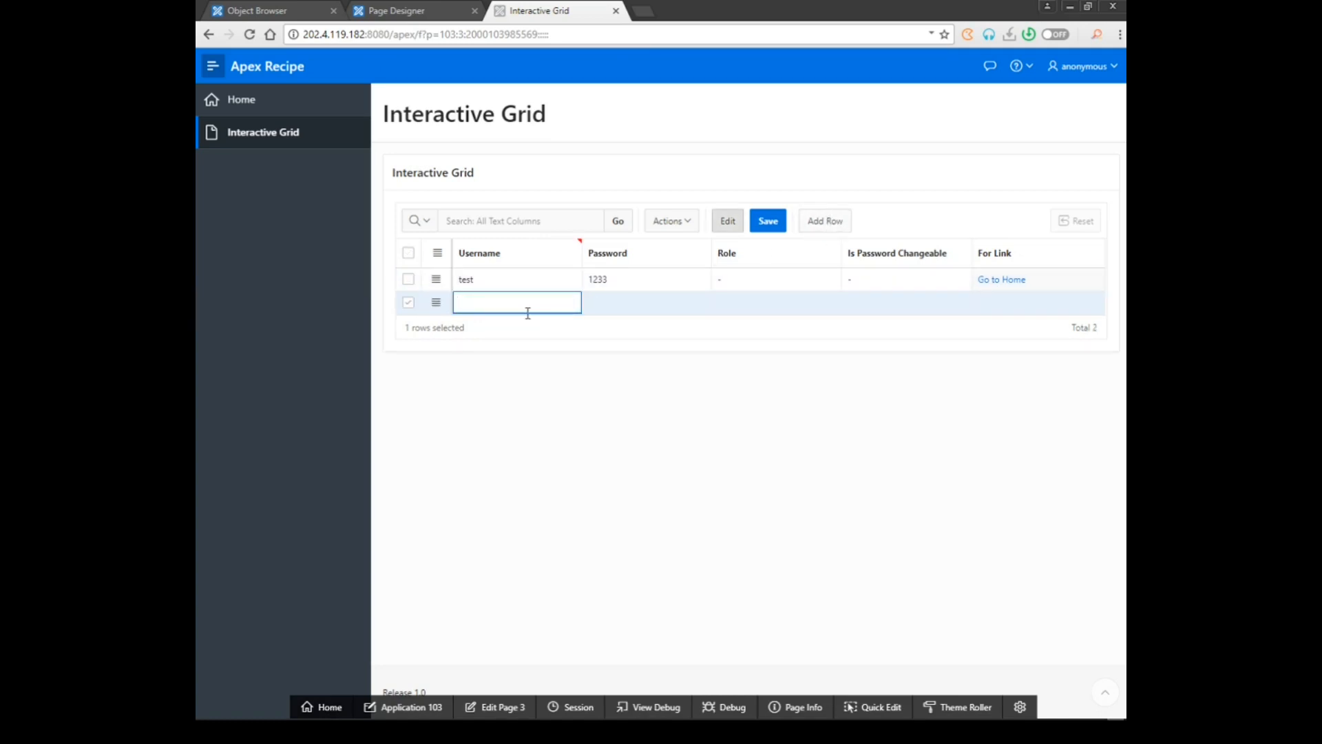
{"action": "type", "text": "test"}
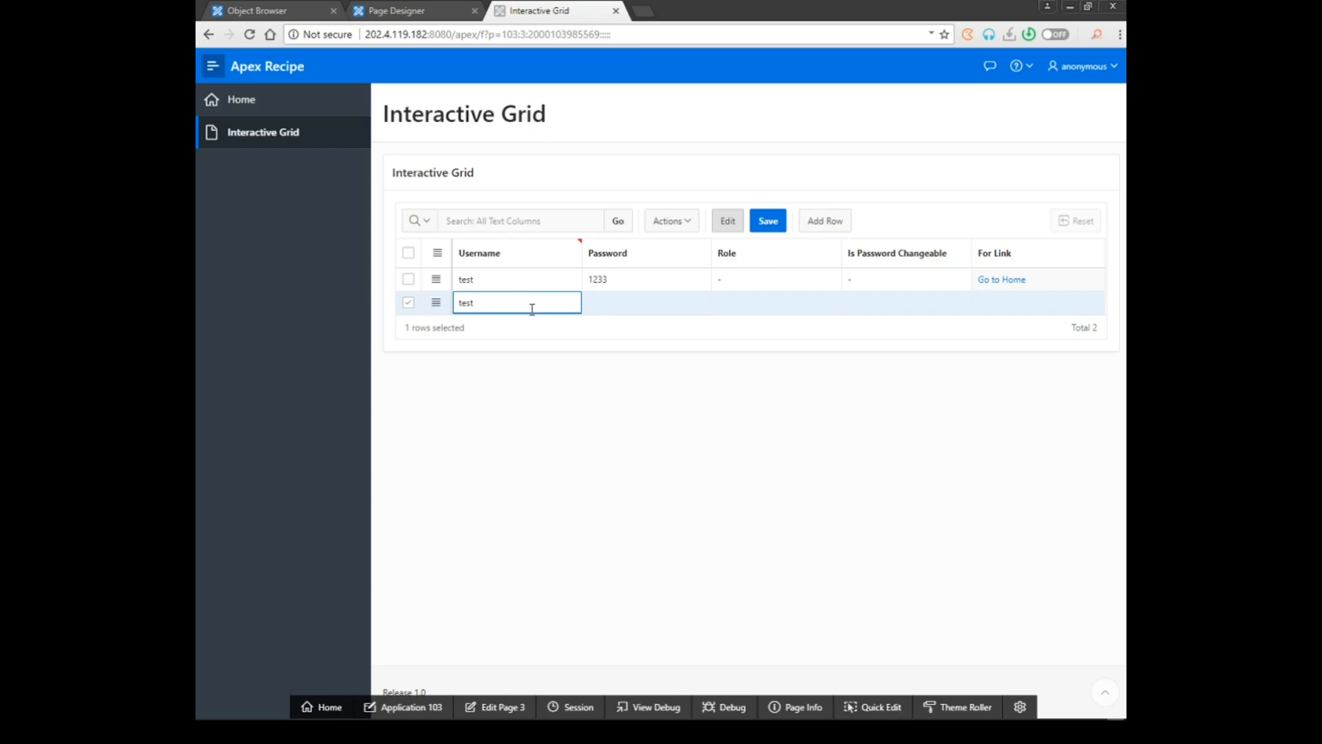
{"action": "type", "text": "12"}
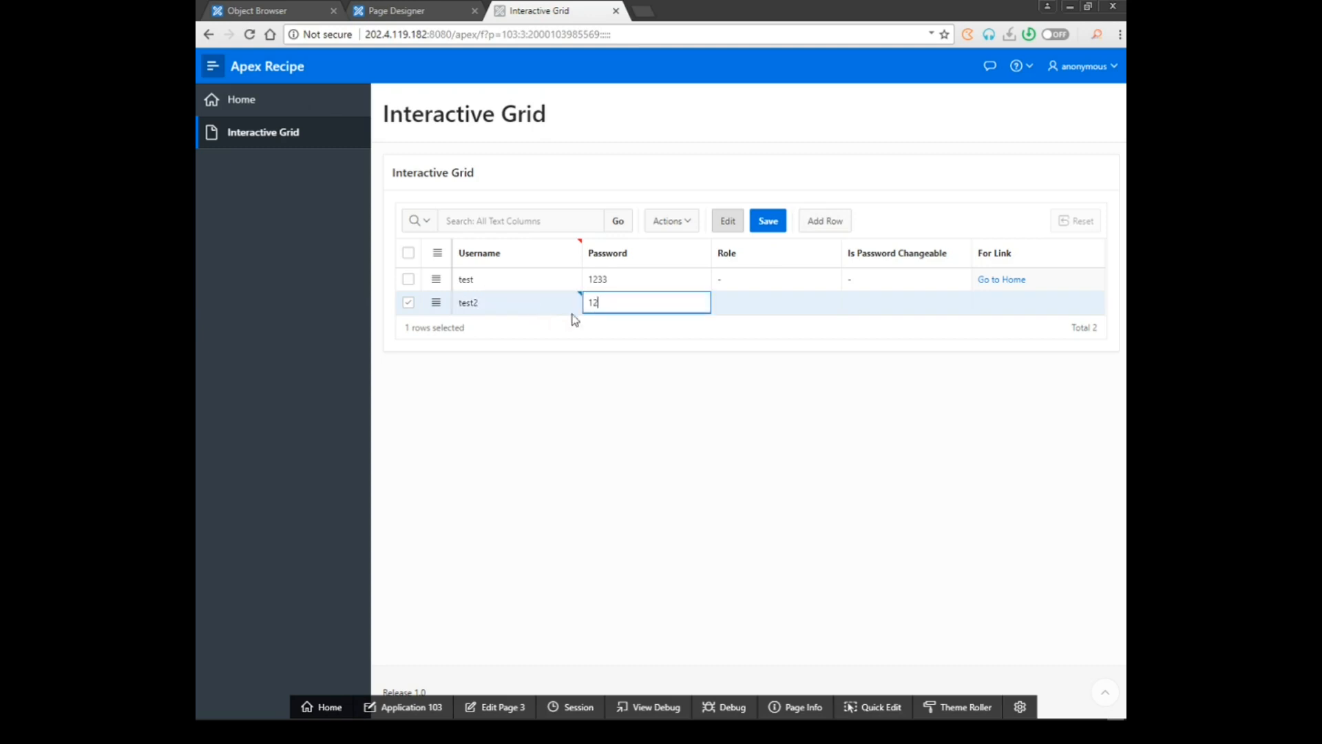
{"action": "left_click", "coordinate": [766, 220]}
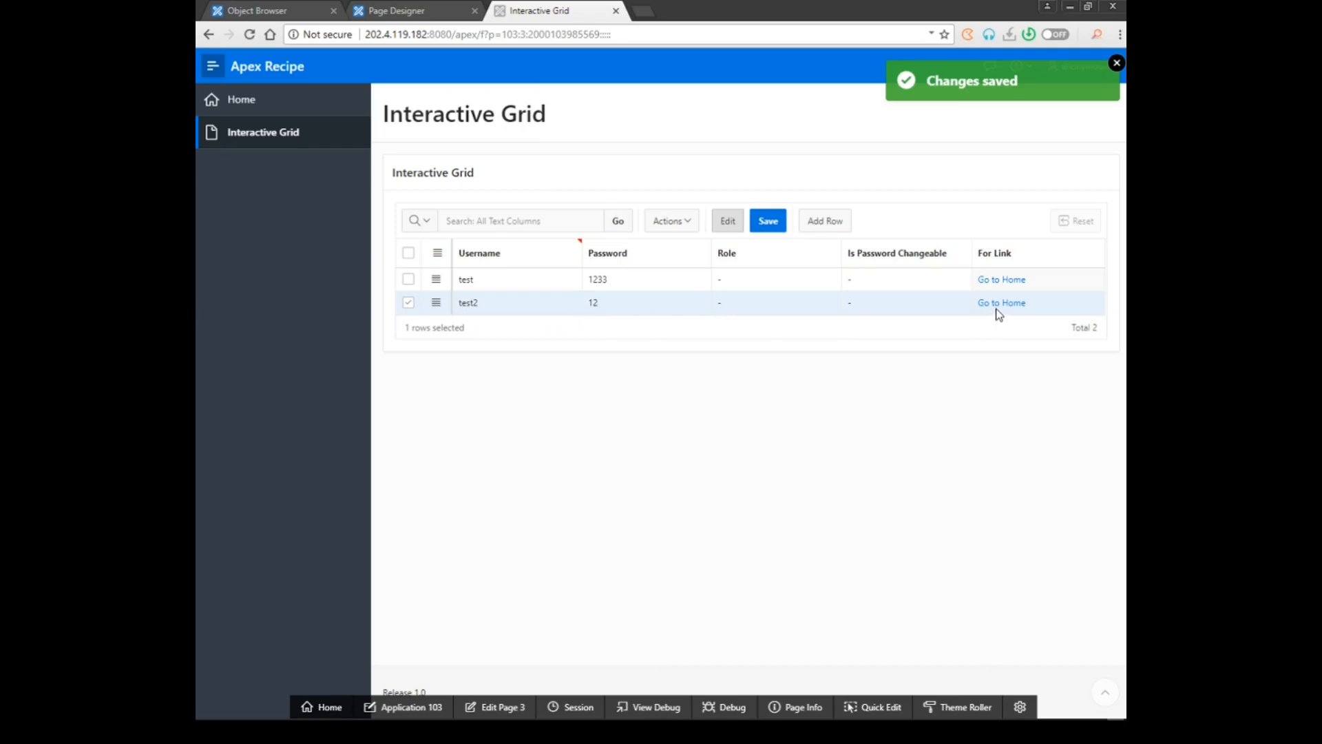
Follow the new row's 'Go to Home' link
{"action": "left_click", "coordinate": [1001, 301]}
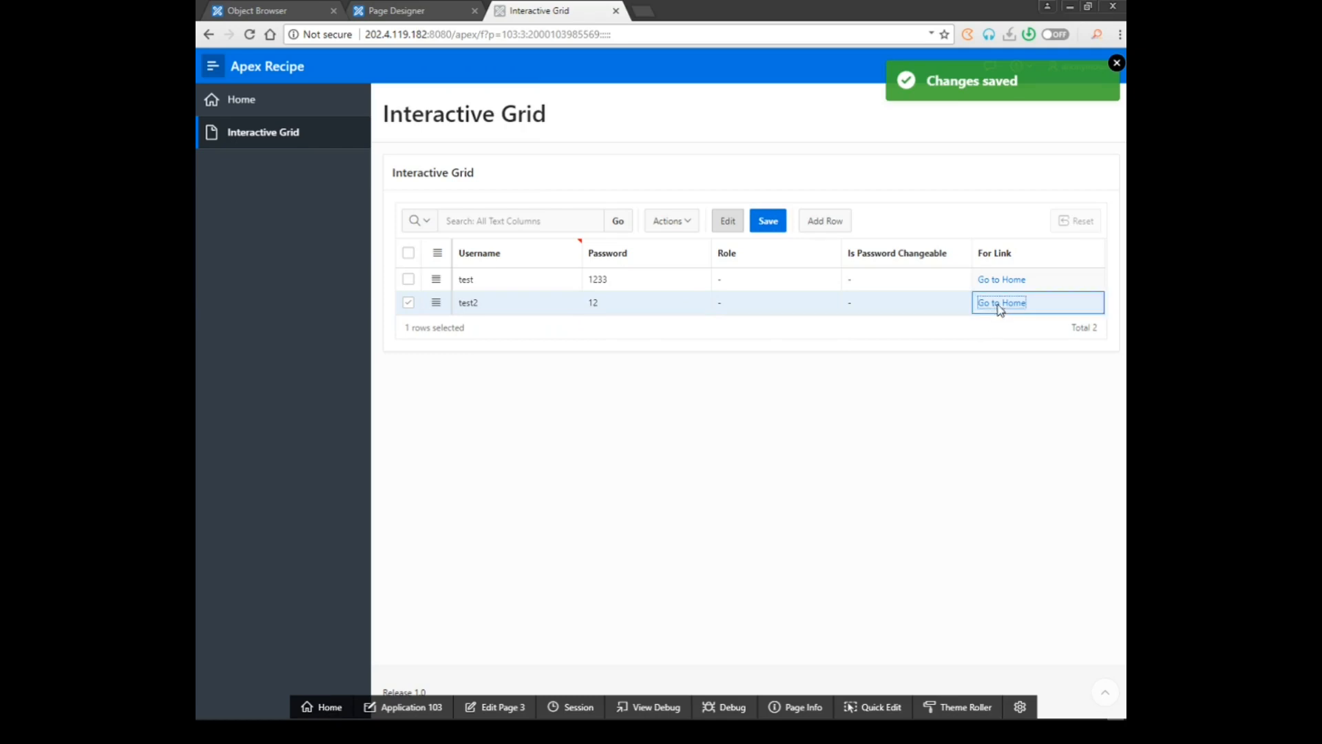
{"action": "left_click", "coordinate": [1001, 302]}
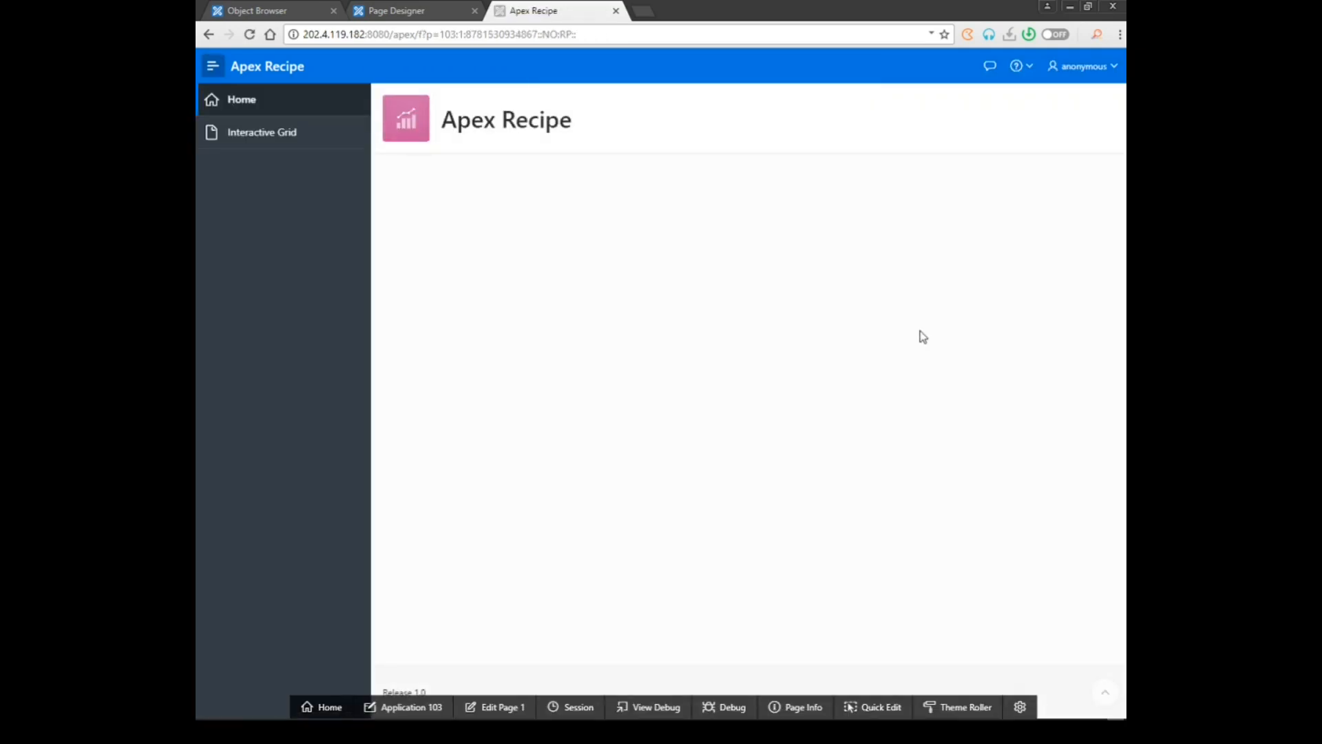